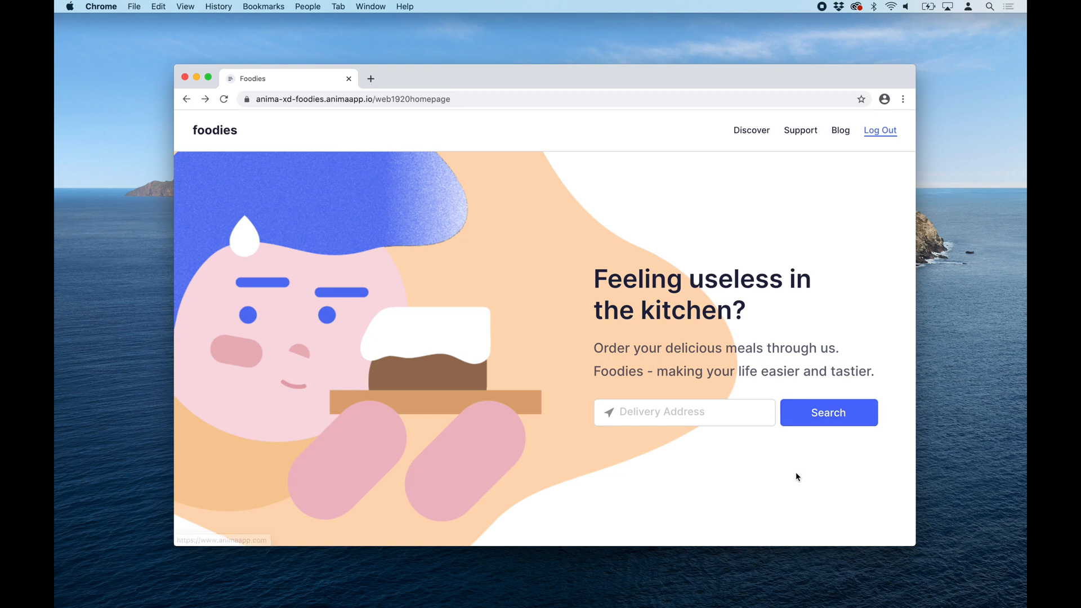
Bring the Foodies design file forward and select the hero content on the artboard
{"action": "scroll", "scroll_direction": "down", "scroll_amount": 3}
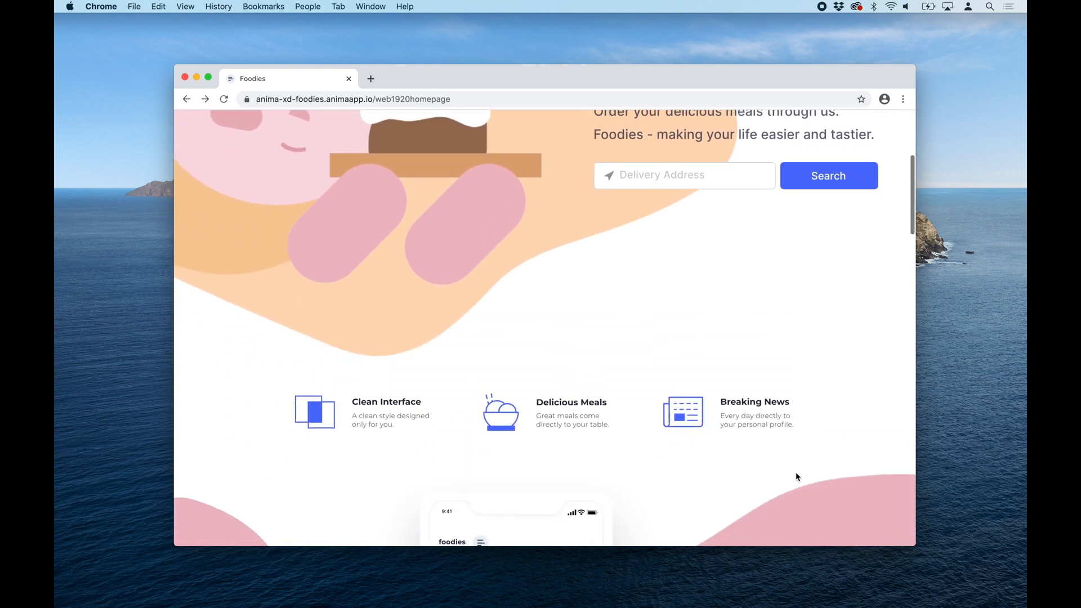
{"action": "scroll", "scroll_direction": "down", "scroll_amount": 3}
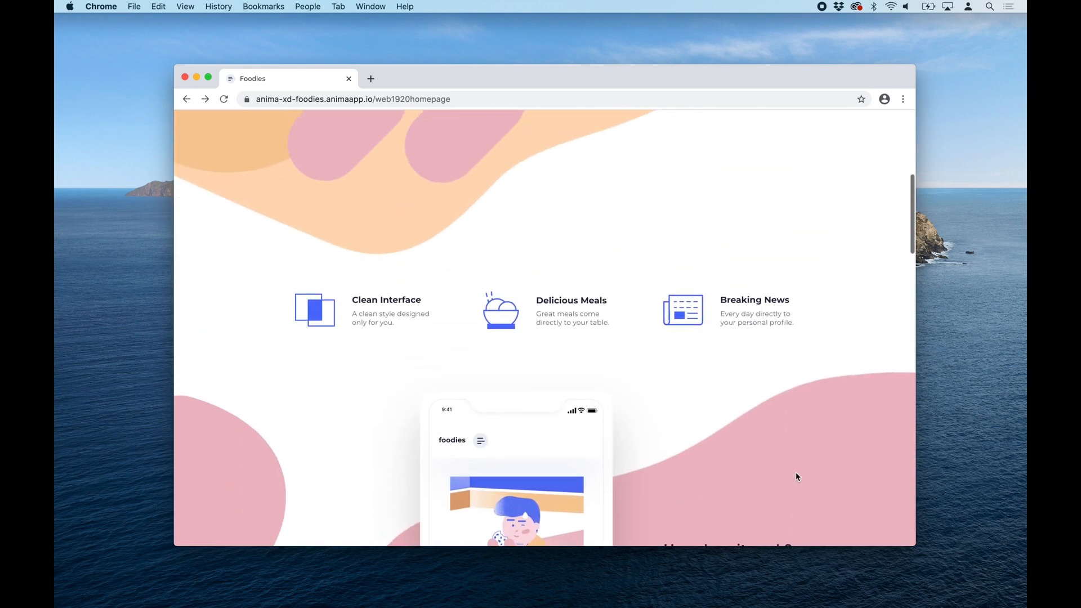
{"action": "scroll", "scroll_direction": "up", "scroll_amount": 3}
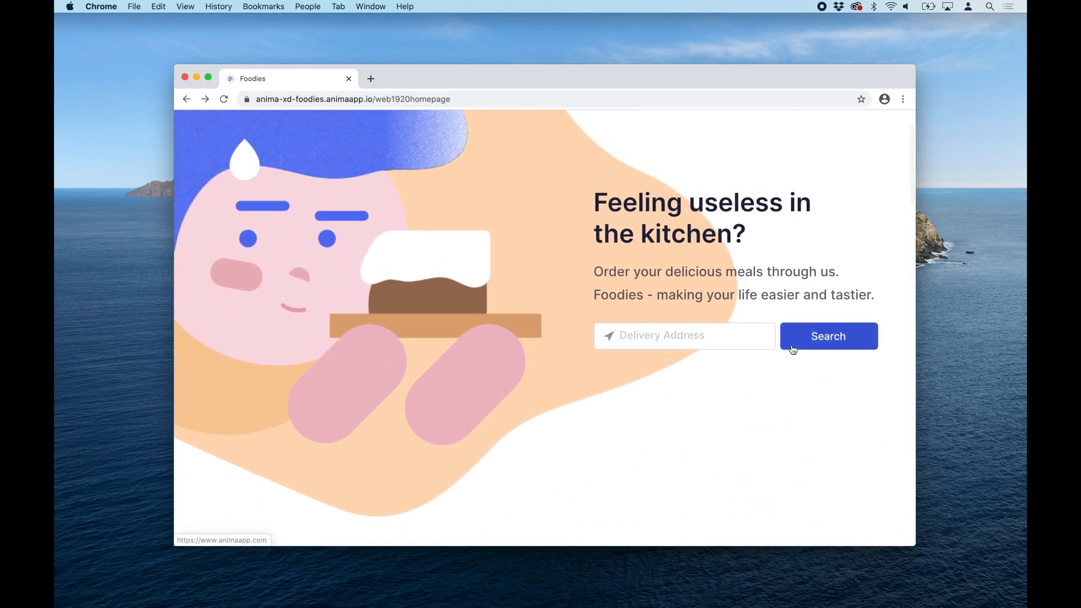
{"action": "mouse_move", "coordinate": [782, 450]}
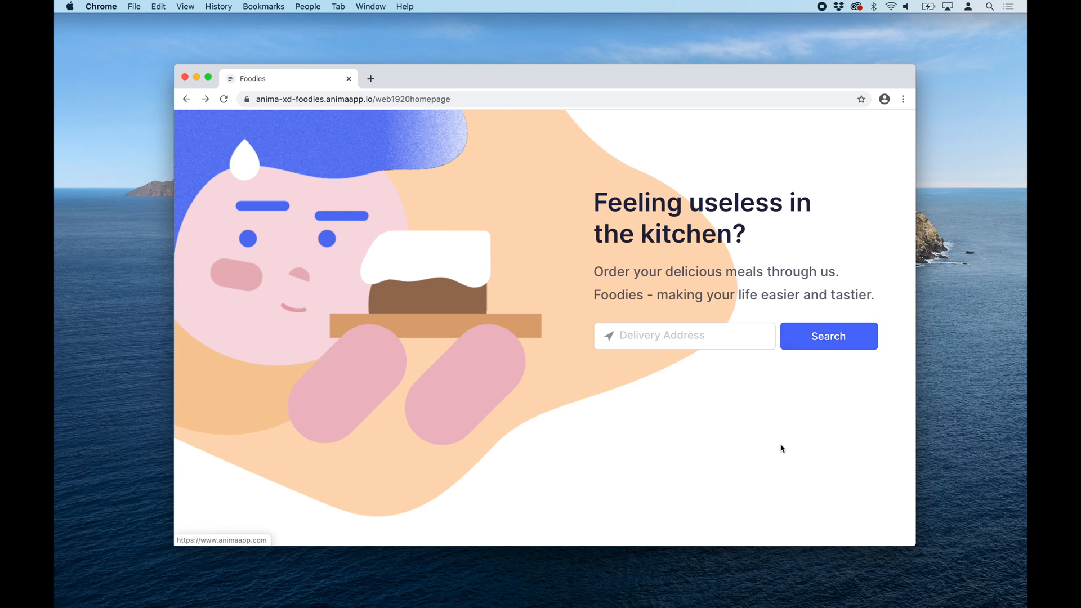
{"action": "left_click", "coordinate": [499, 588]}
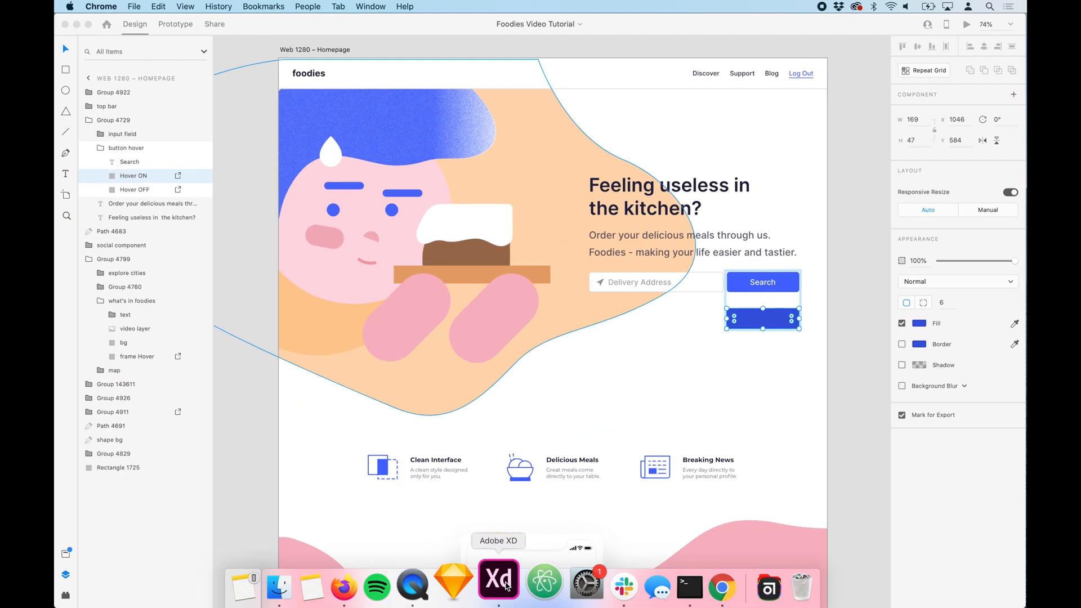
{"action": "left_click", "coordinate": [498, 588]}
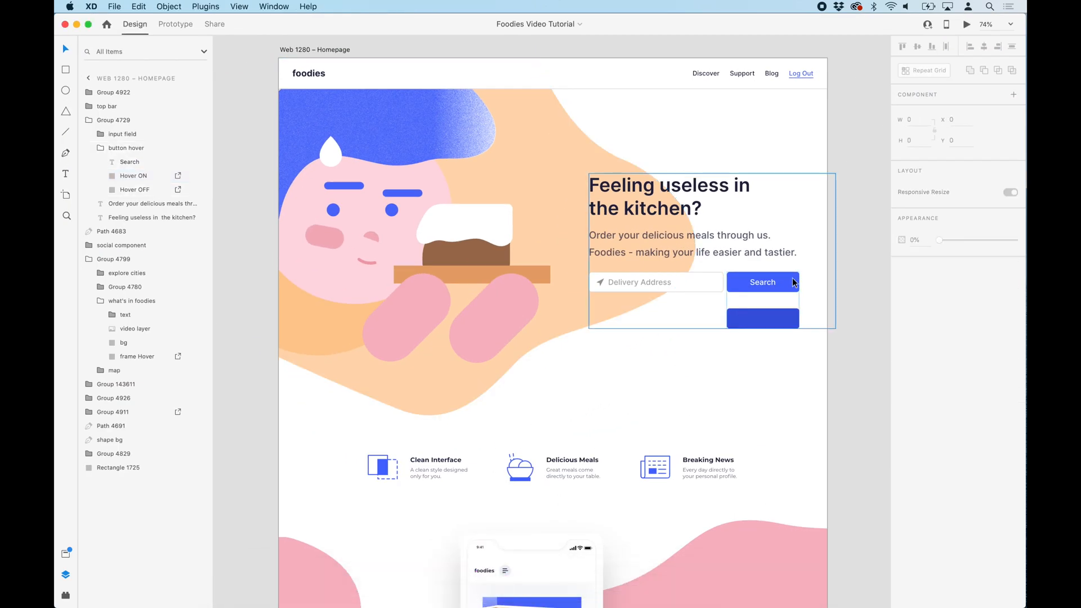
Select the Search button hover group and its Hover OFF state layer
{"action": "left_click", "coordinate": [126, 147]}
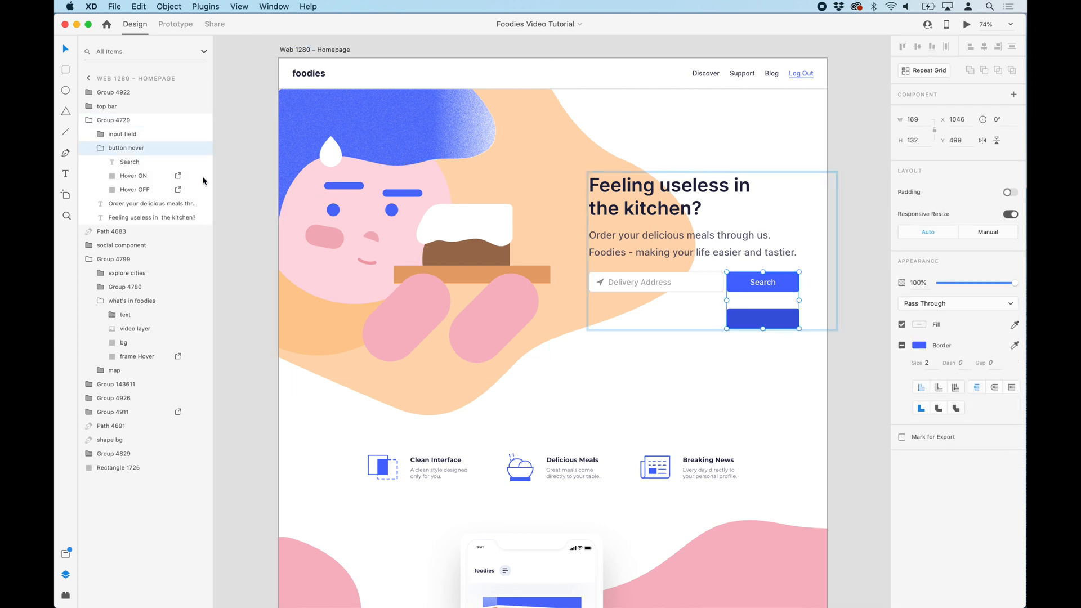
{"action": "left_click", "coordinate": [134, 190]}
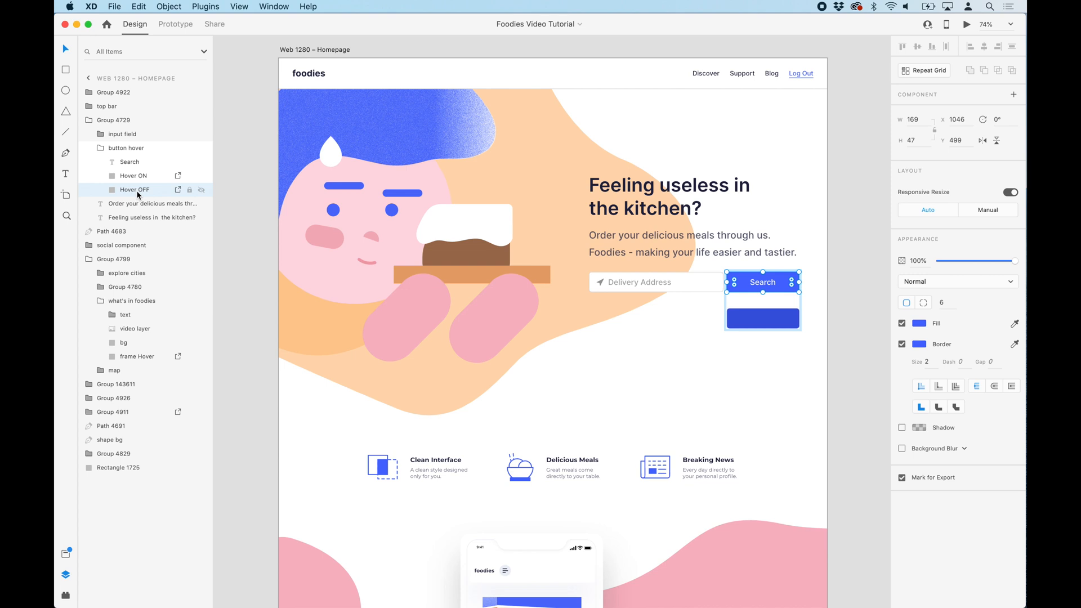
{"action": "mouse_move", "coordinate": [305, 229]}
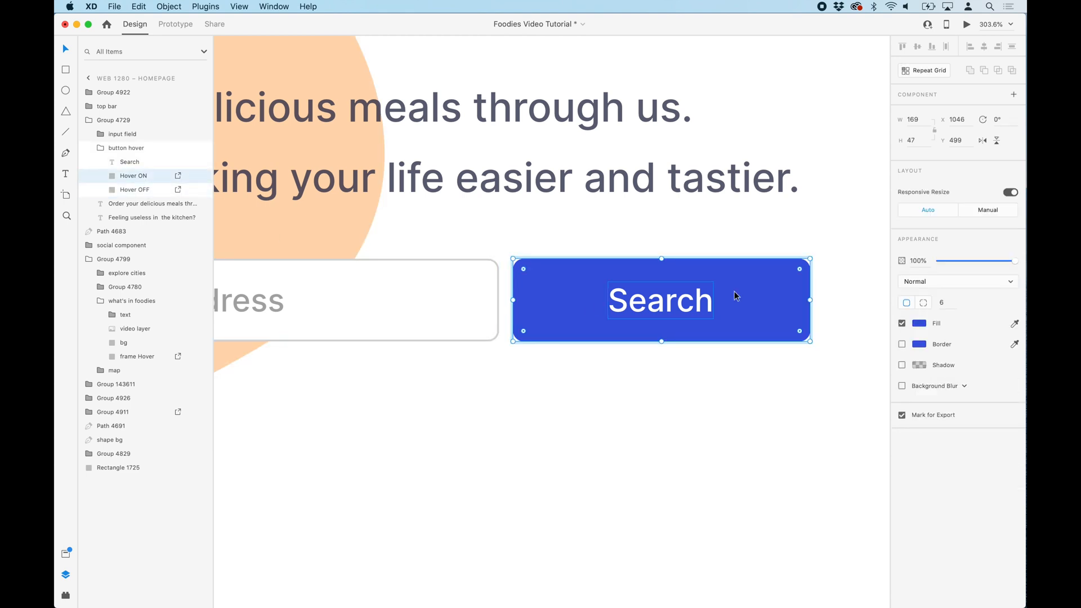
Set the Hover ON layer's opacity to 0% and bring up the Anima plugin
{"action": "left_click_drag", "start_coordinate": [1015, 260], "coordinate": [938, 261]}
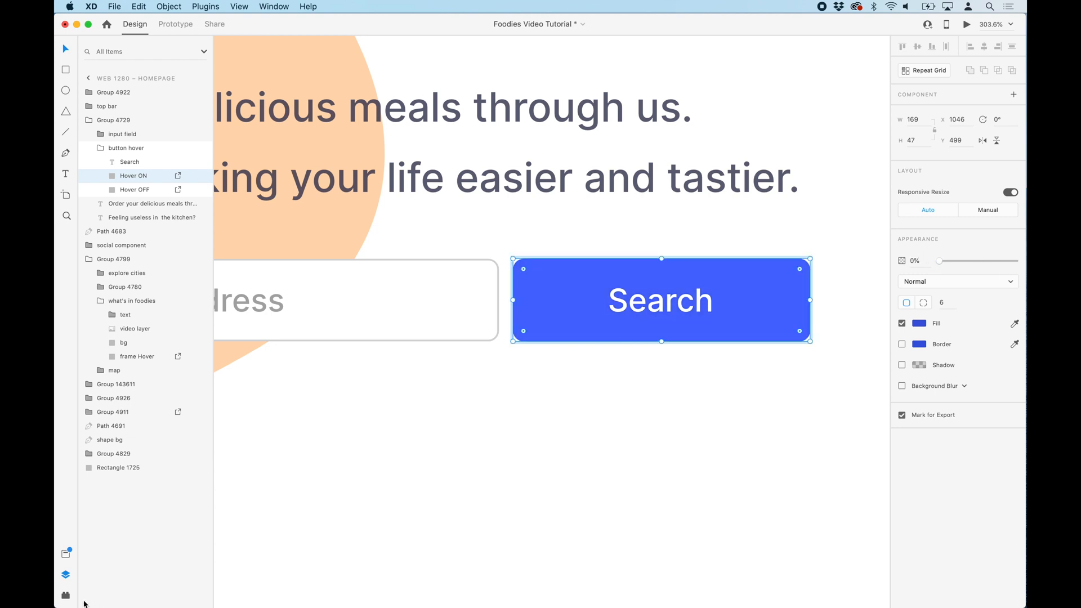
{"action": "left_click", "coordinate": [66, 597]}
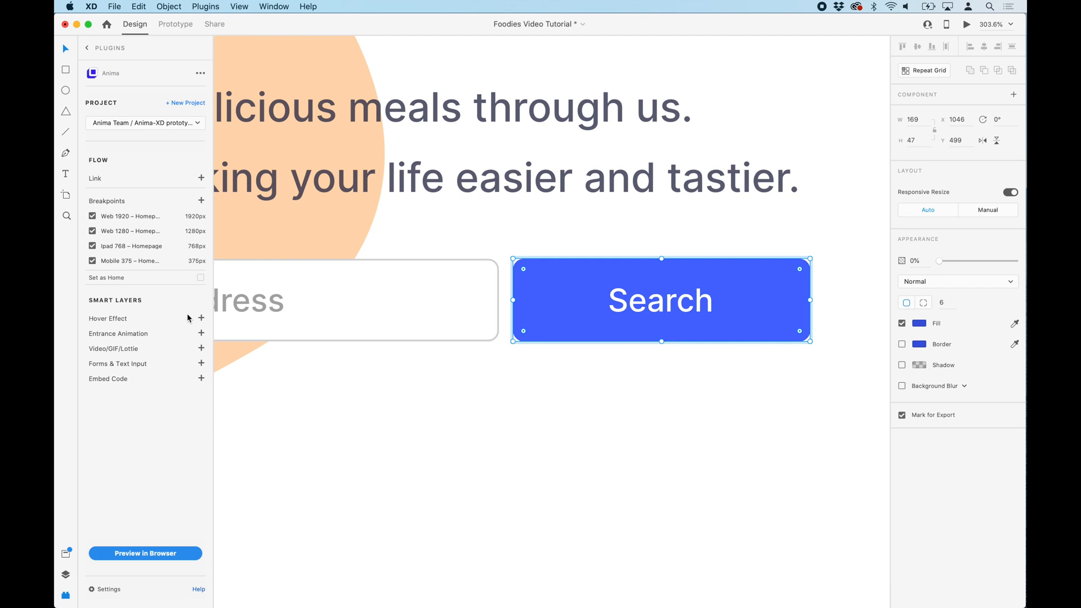
Try Move Up, then save Fade In as the Anima hover effect on the button layer
{"action": "left_click", "coordinate": [202, 318]}
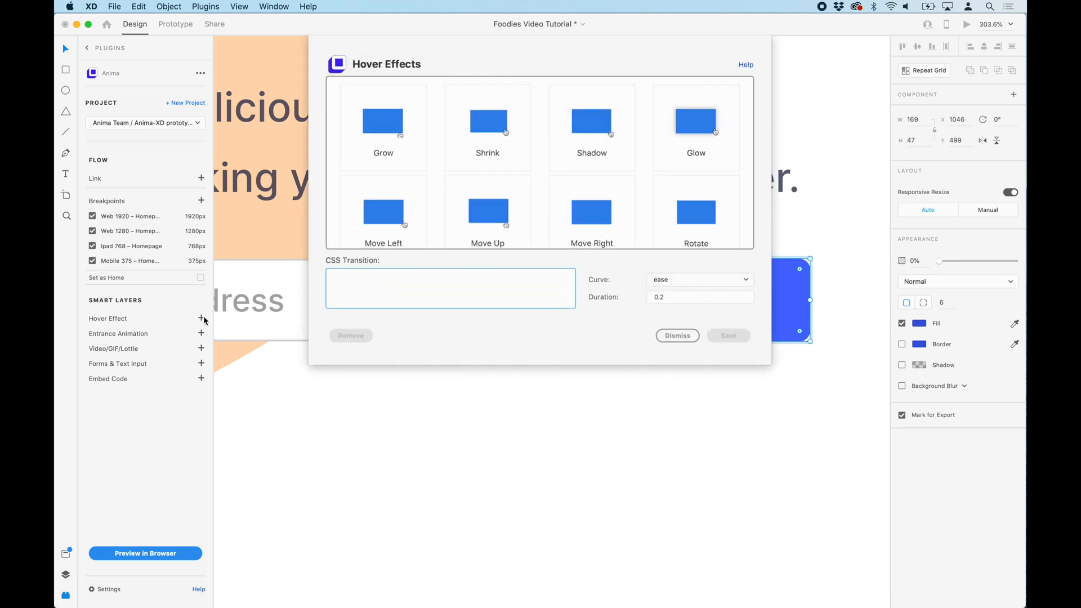
{"action": "left_click", "coordinate": [451, 287]}
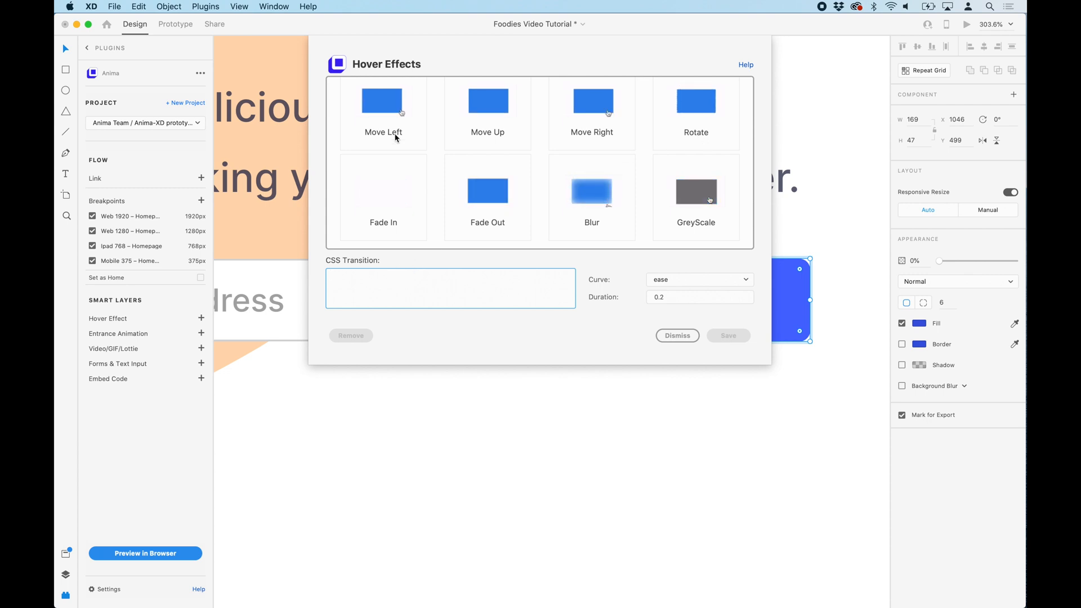
{"action": "left_click", "coordinate": [486, 114]}
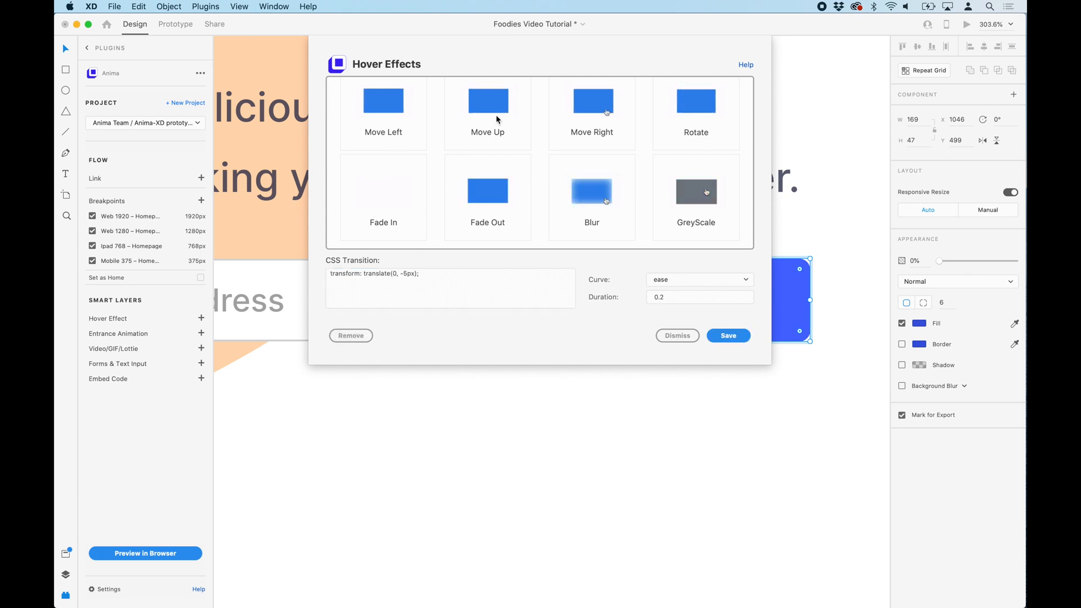
{"action": "left_click", "coordinate": [592, 192]}
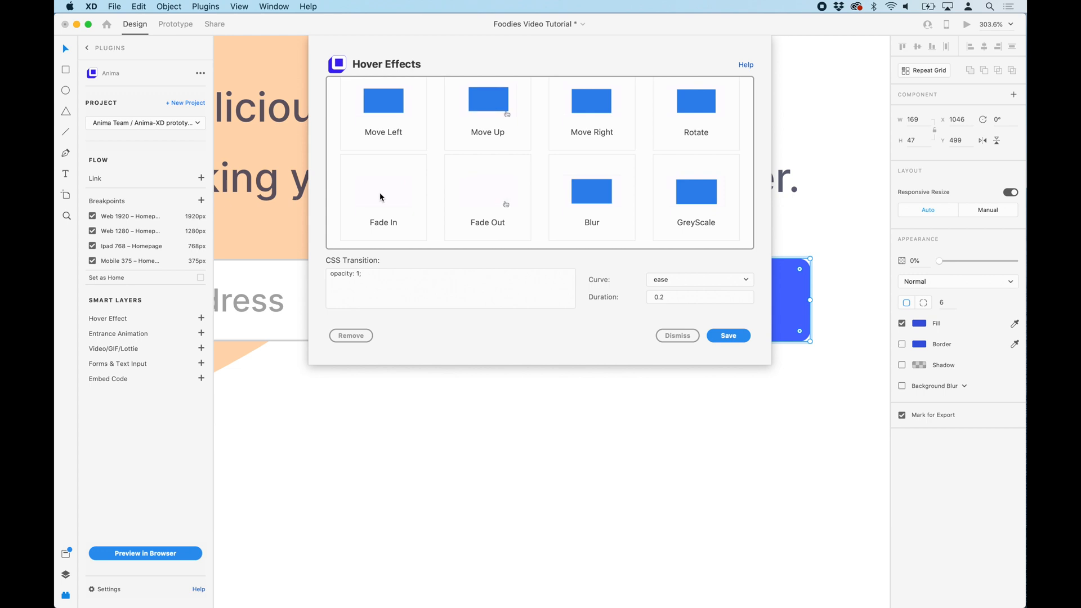
{"action": "left_click", "coordinate": [729, 336]}
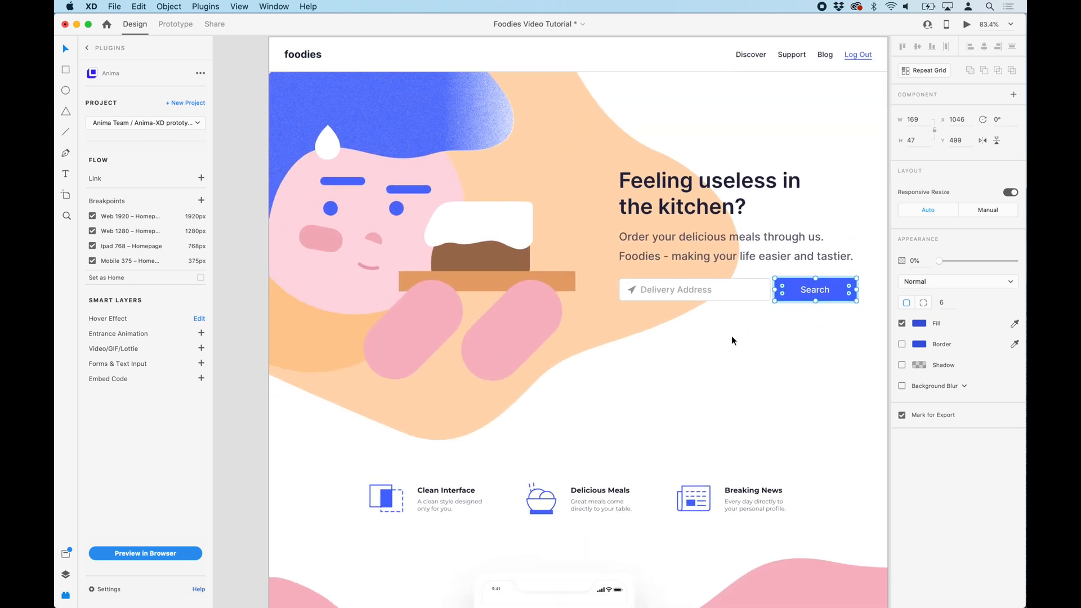
Scroll the artboard down to the Clean Interface, Delicious Meals and Breaking News row
{"action": "scroll", "scroll_direction": "down", "scroll_amount": 3}
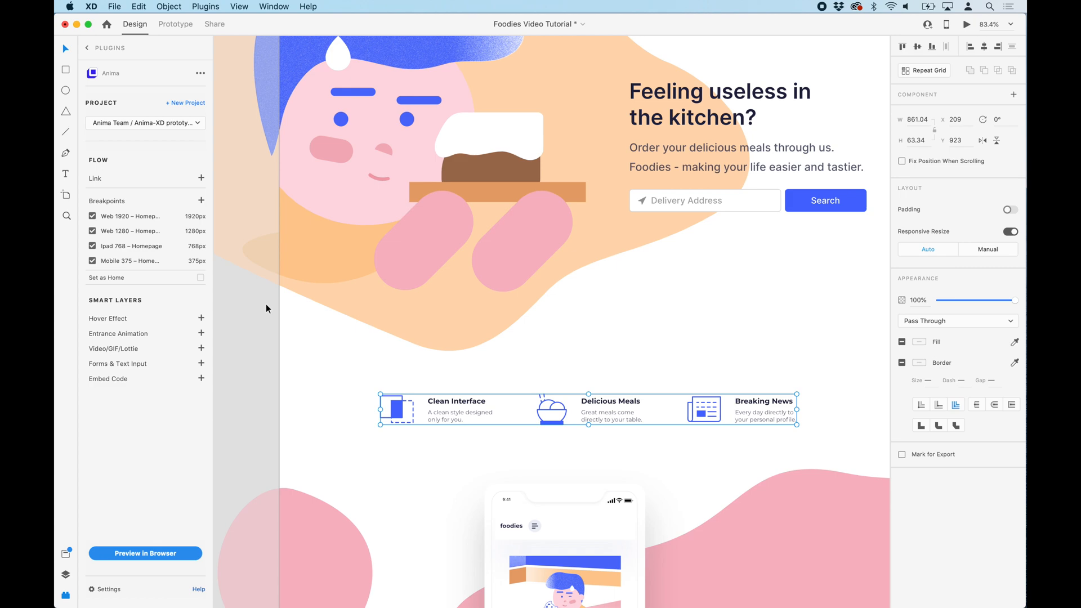
{"action": "scroll", "scroll_direction": "down", "scroll_amount": 3}
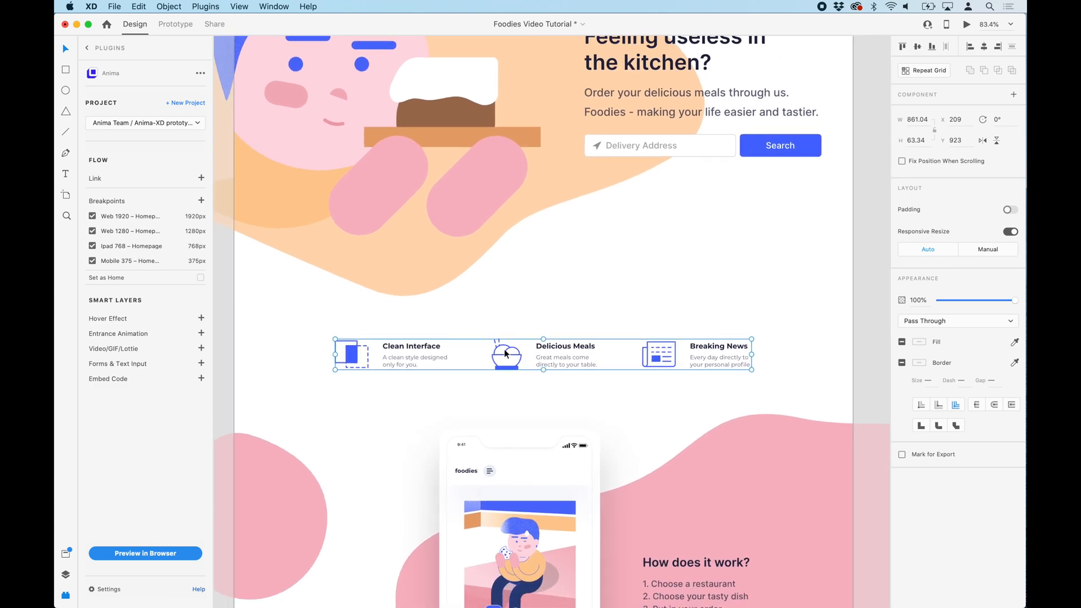
{"action": "scroll", "scroll_direction": "down", "scroll_amount": 3}
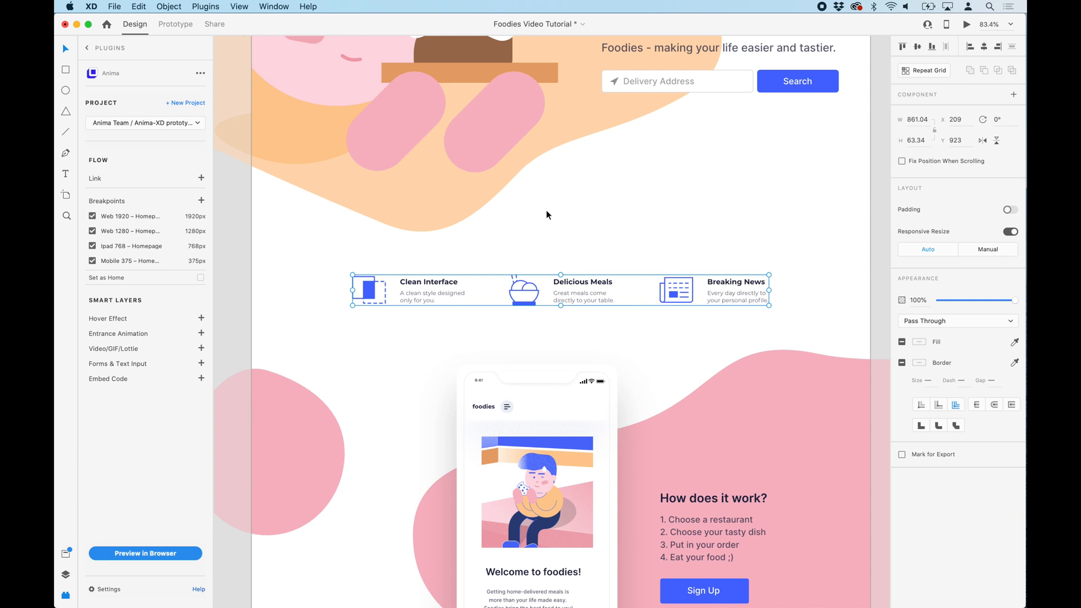
{"action": "mouse_move", "coordinate": [261, 315]}
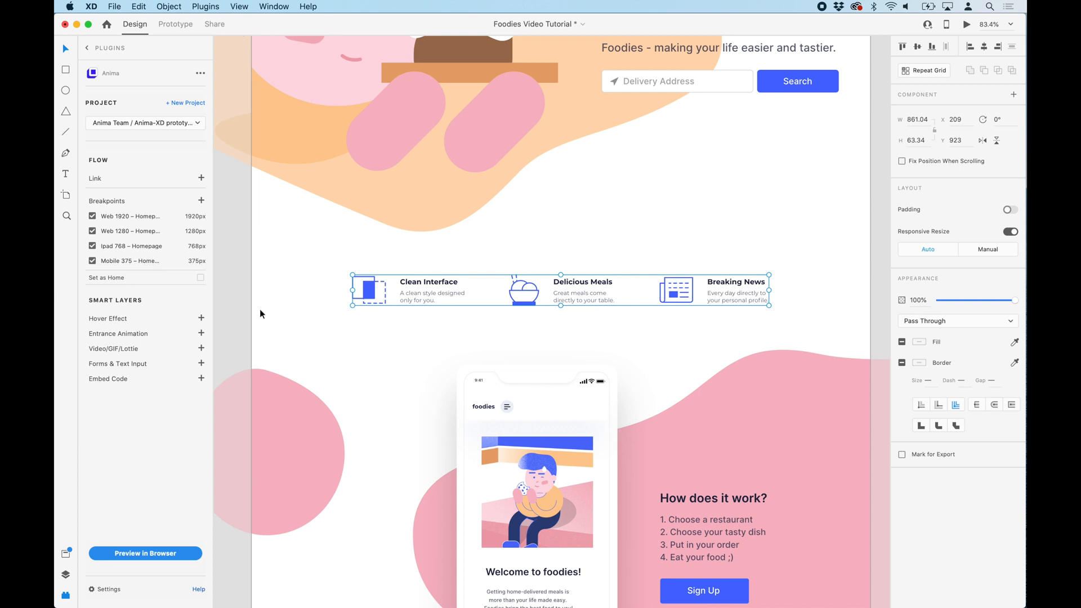
Choose Move Right as the Anima entrance animation for the features row
{"action": "left_click", "coordinate": [202, 334]}
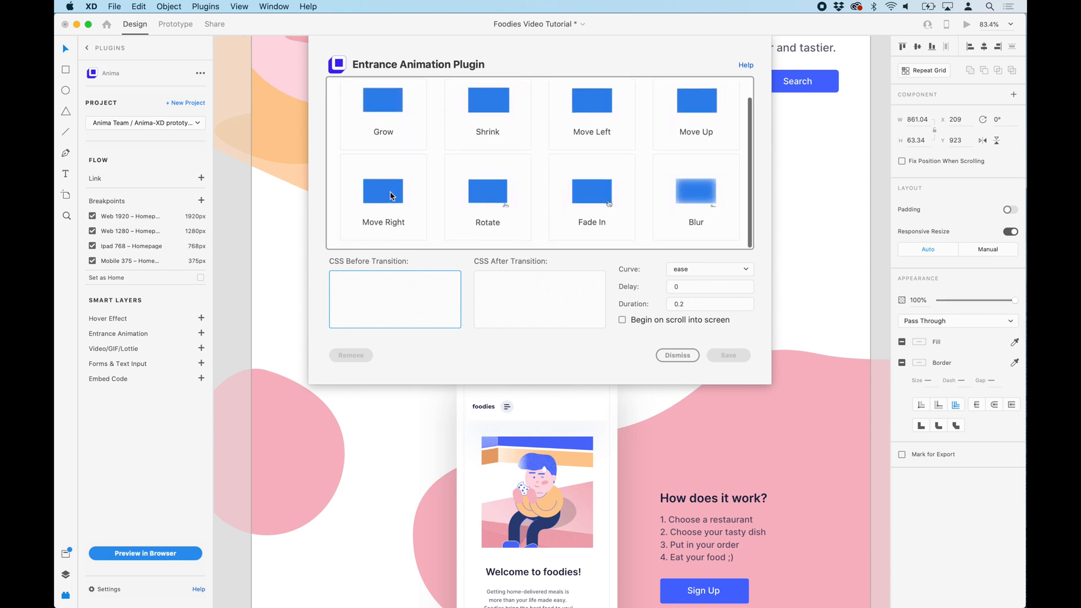
{"action": "left_click", "coordinate": [591, 100]}
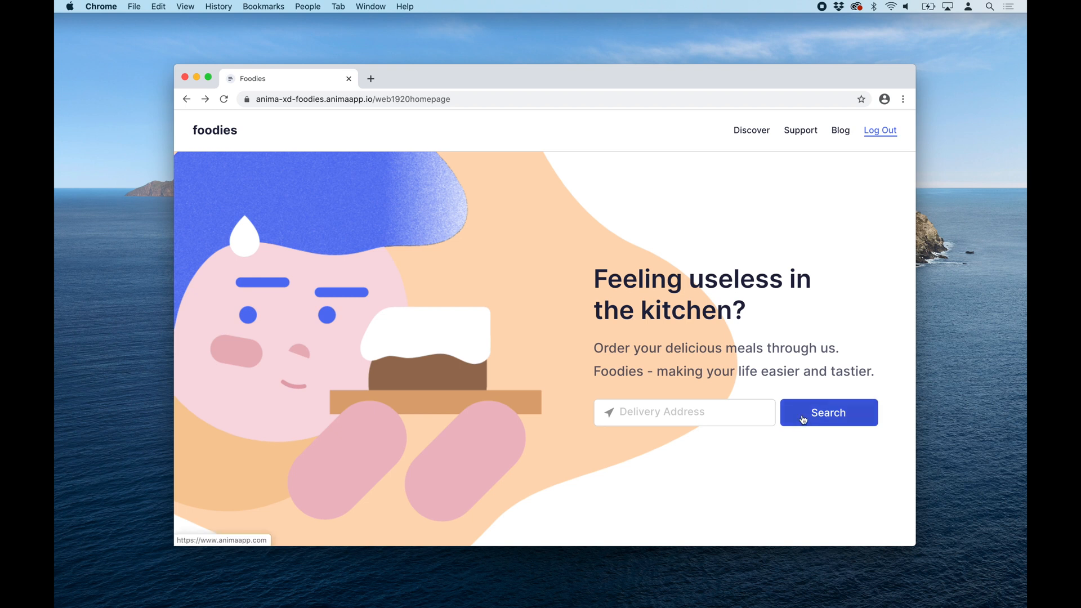
Scroll the Chrome preview down past the features row to How does it work
{"action": "scroll", "scroll_direction": "down", "scroll_amount": 3}
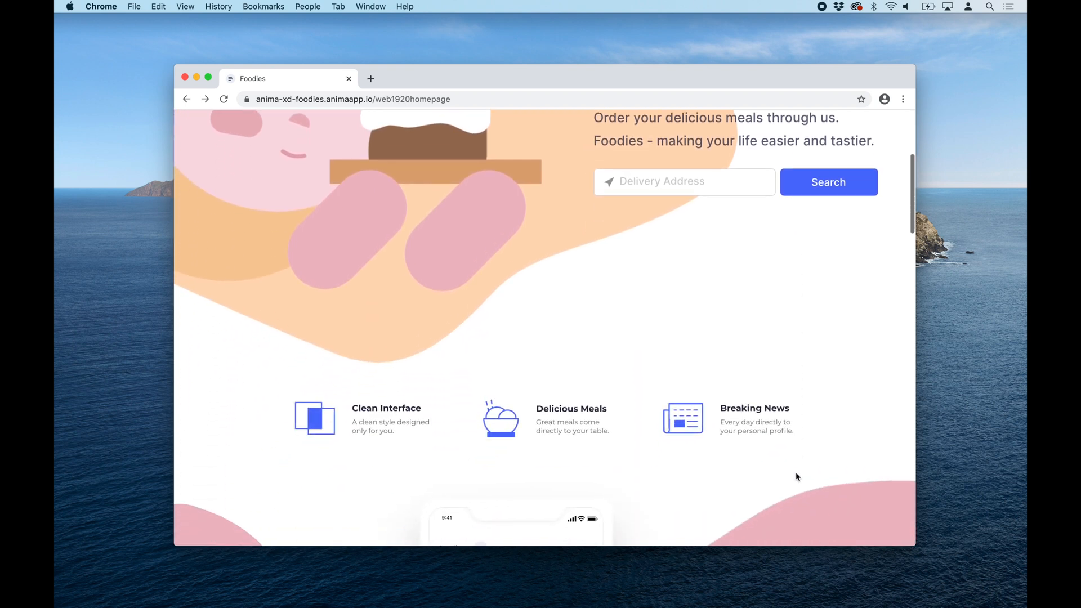
{"action": "scroll", "scroll_direction": "down", "scroll_amount": 3}
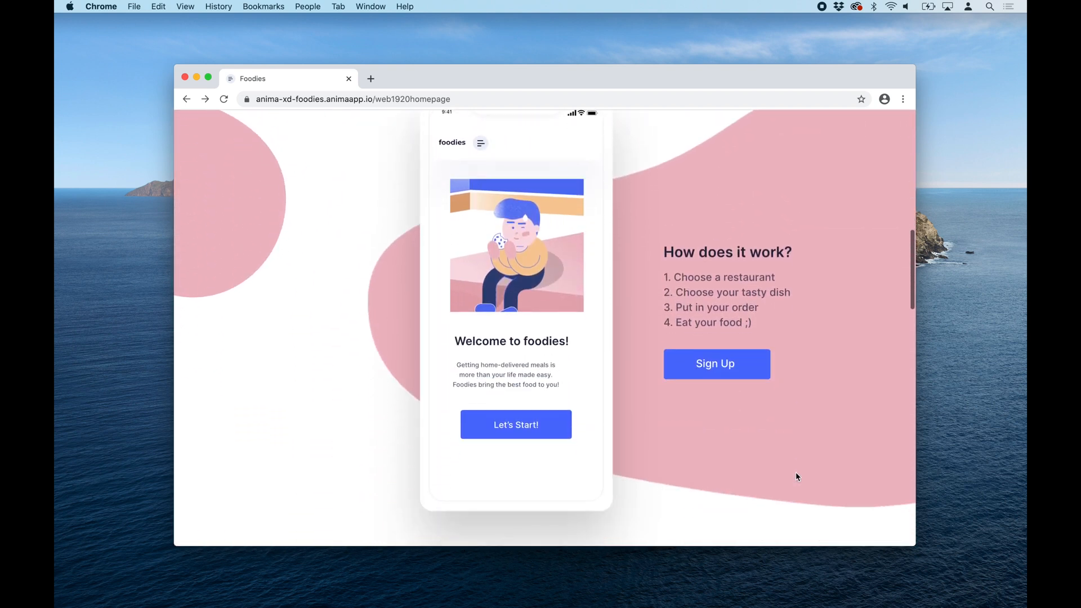